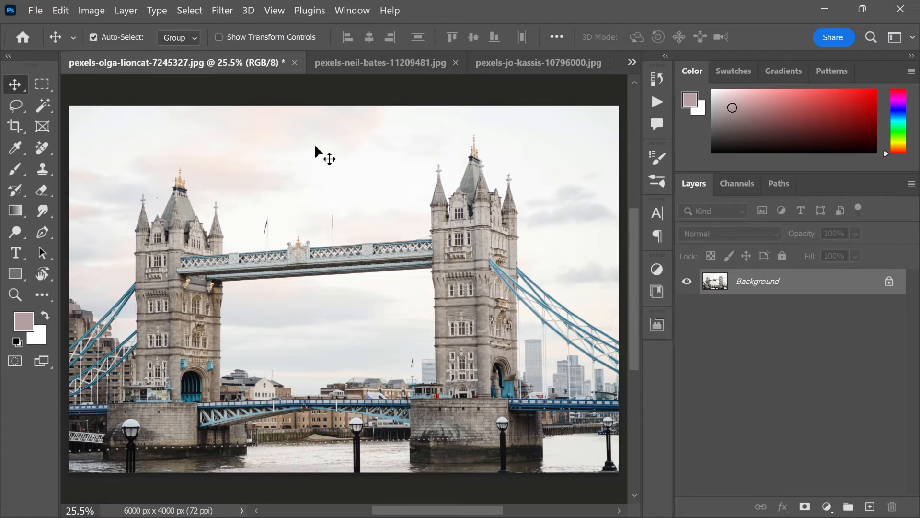
Step: Show the Filter menu's list of image filters for the Tower Bridge photo
left_click(222, 10)
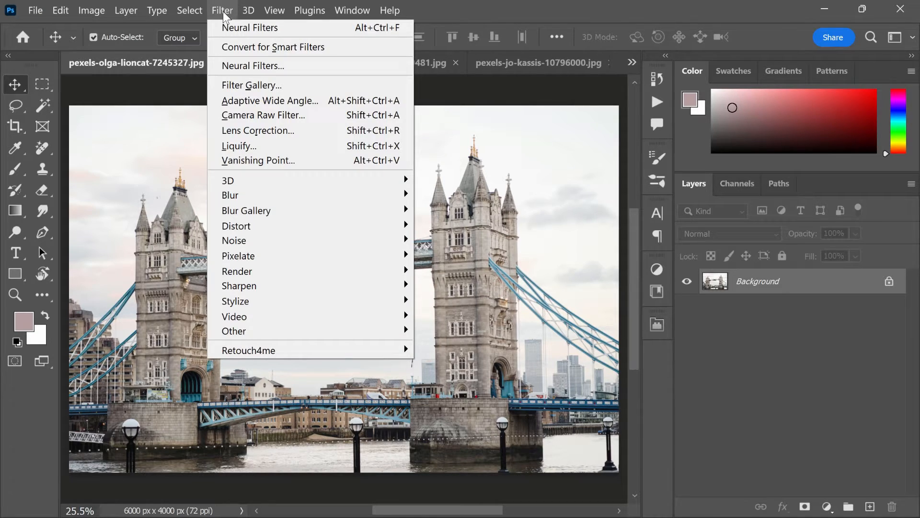
Step: Enter the Neural Filters workspace and switch on Landscape Mixer under Creative
left_click(250, 27)
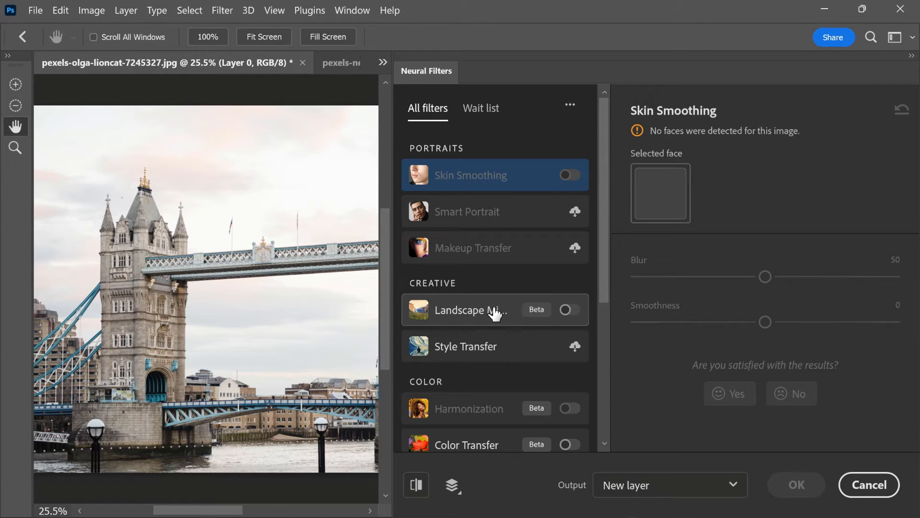
left_click(568, 309)
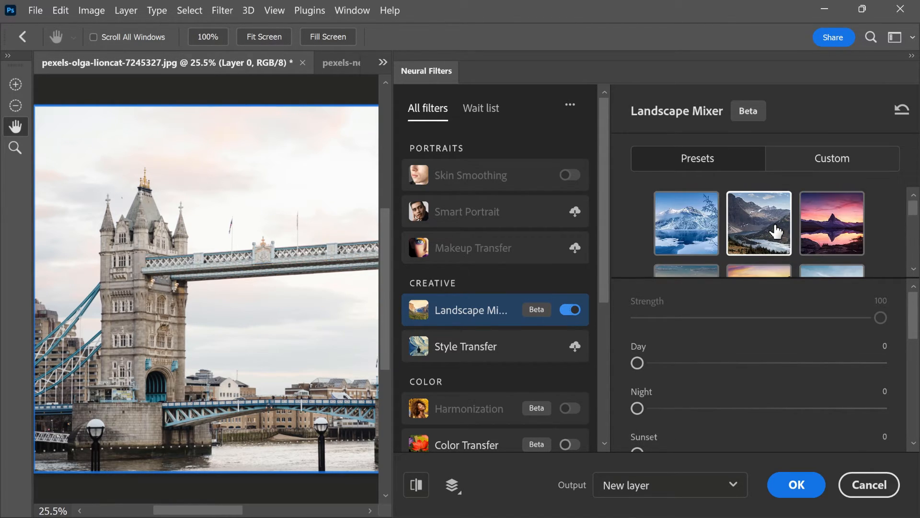
Step: Apply the sunset-over-green-hills preset to the bridge photo, output as a new layer
left_click(757, 216)
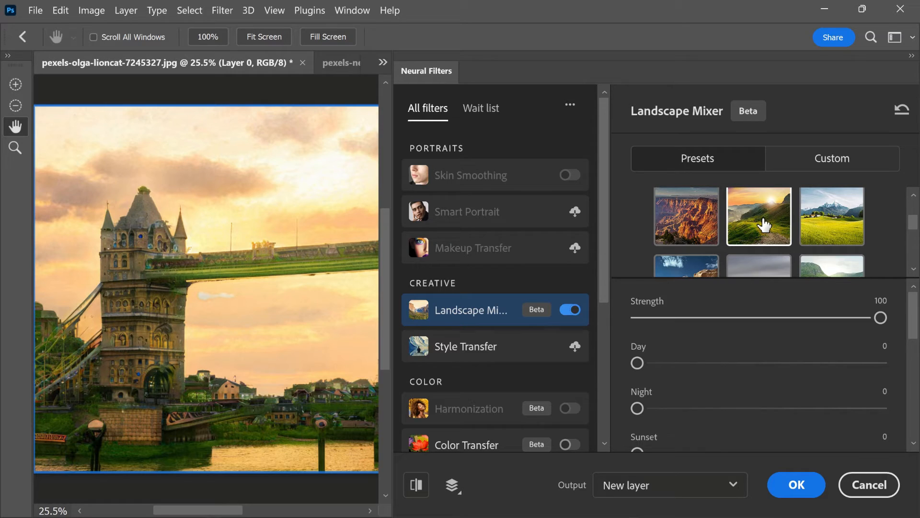
left_click(758, 216)
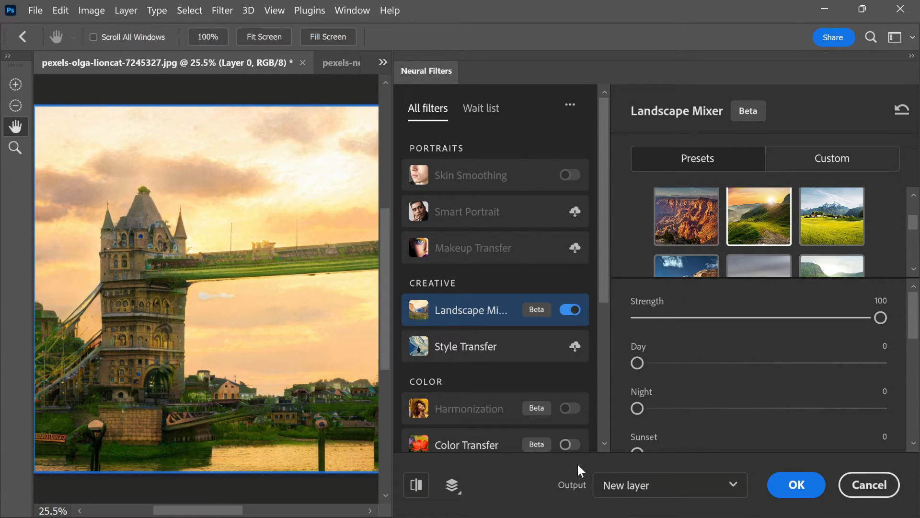
mouse_move(677, 437)
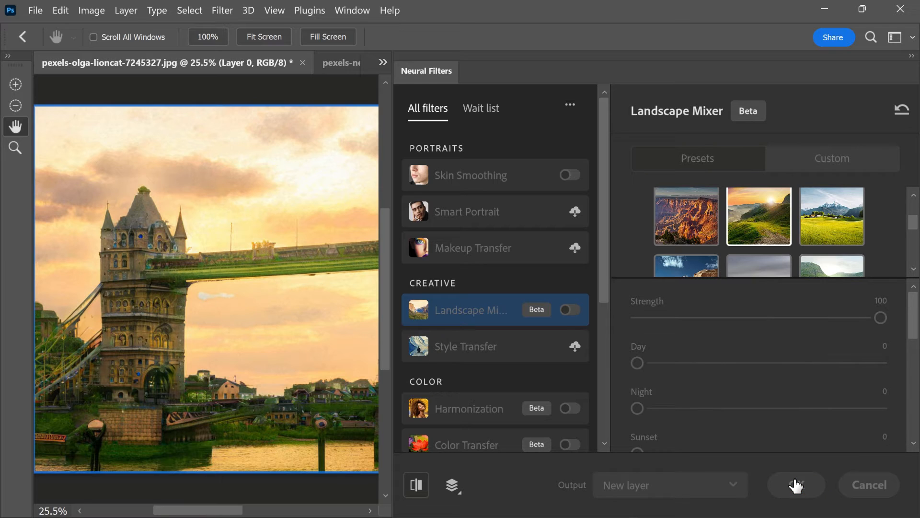
left_click(796, 485)
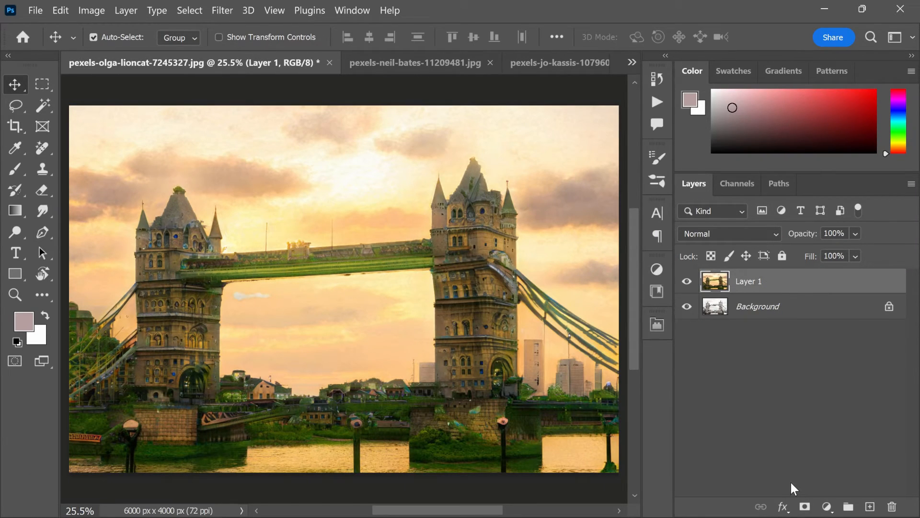
mouse_move(740, 257)
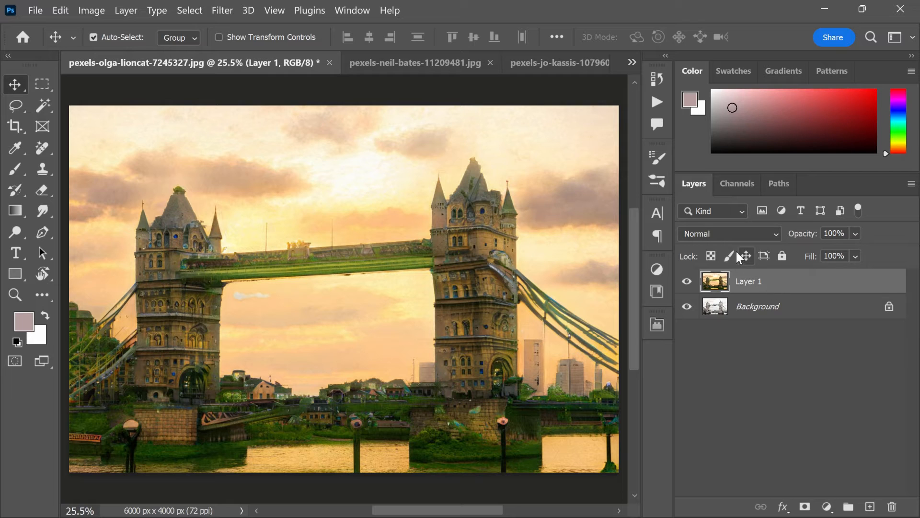
Step: Set Layer 1 to Darken blend mode at 87% opacity over the bridge photo
left_click(727, 234)
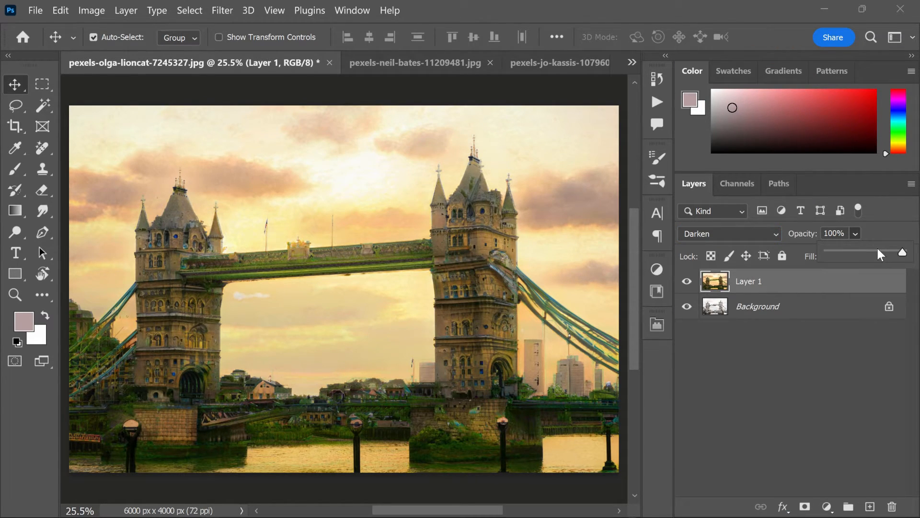
left_click_drag(904, 251, 871, 251)
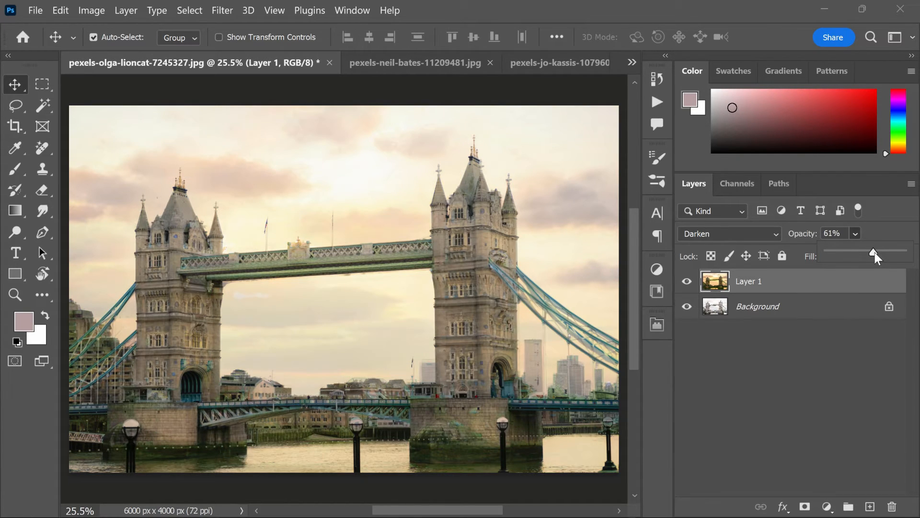
left_click_drag(872, 252, 893, 252)
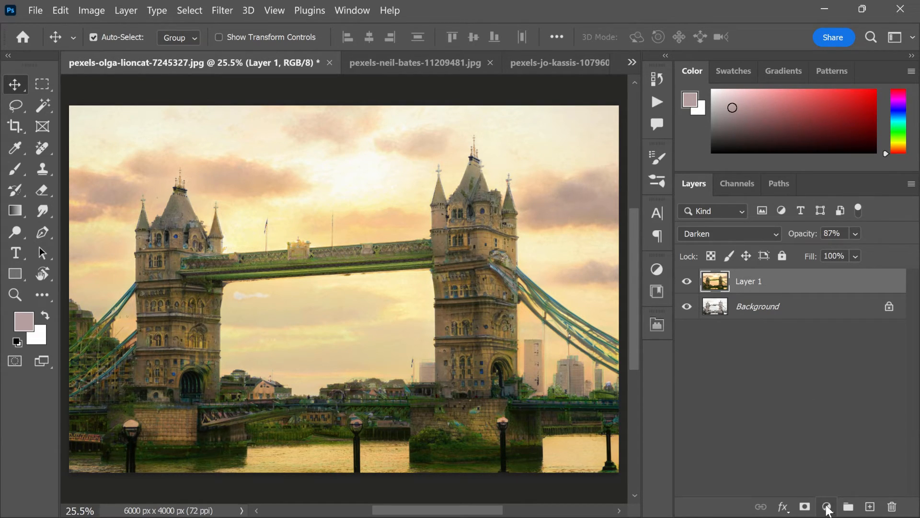
Step: Add a Brightness/Contrast adjustment layer and raise its contrast and brightness sliders
left_click(826, 506)
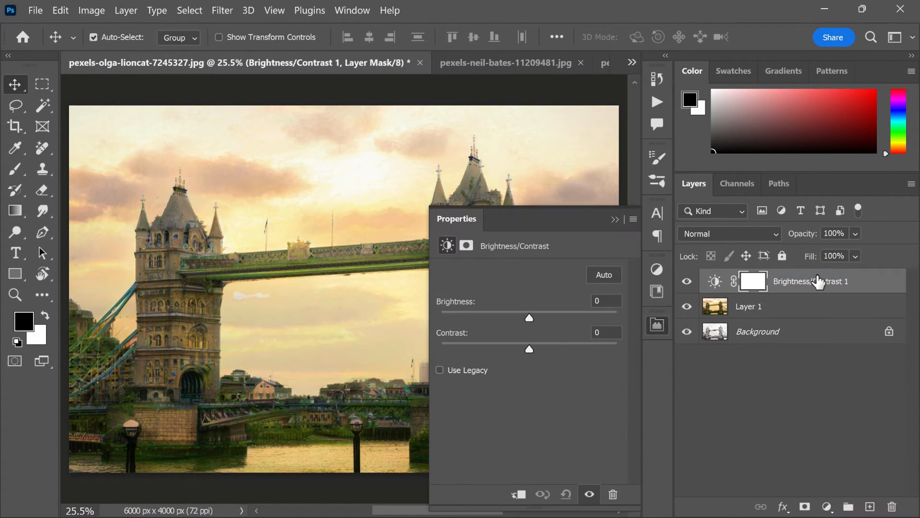
left_click_drag(529, 349, 554, 349)
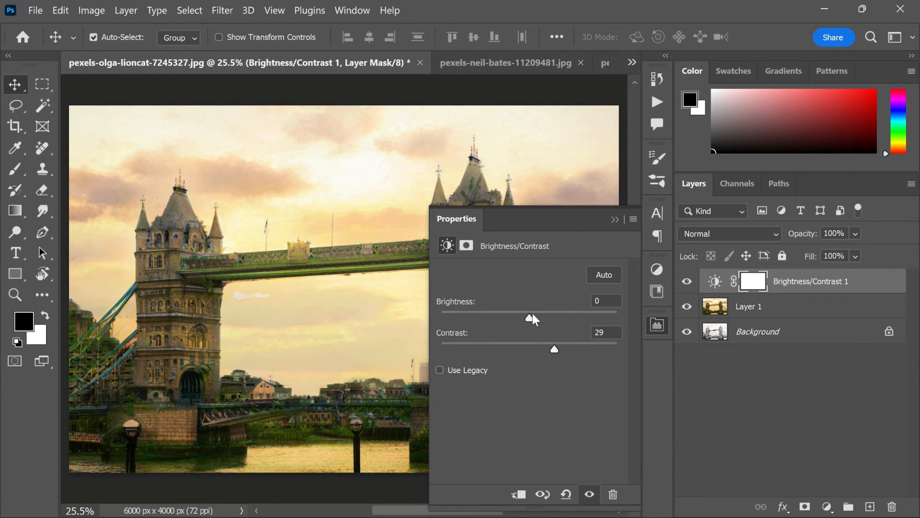
left_click_drag(529, 317, 533, 318)
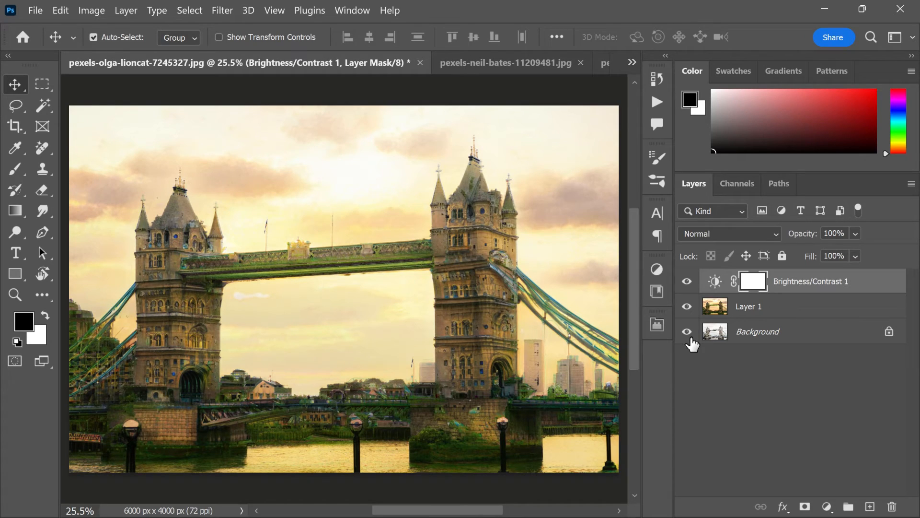
mouse_move(735, 418)
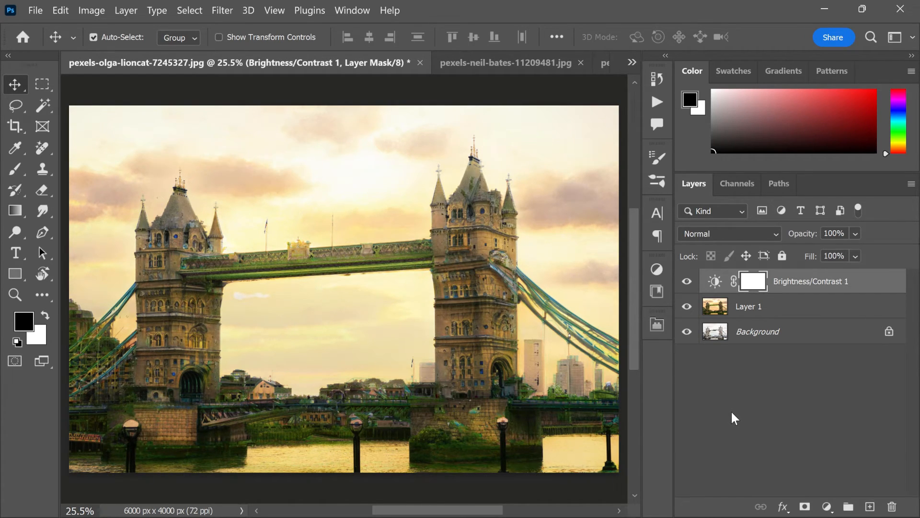